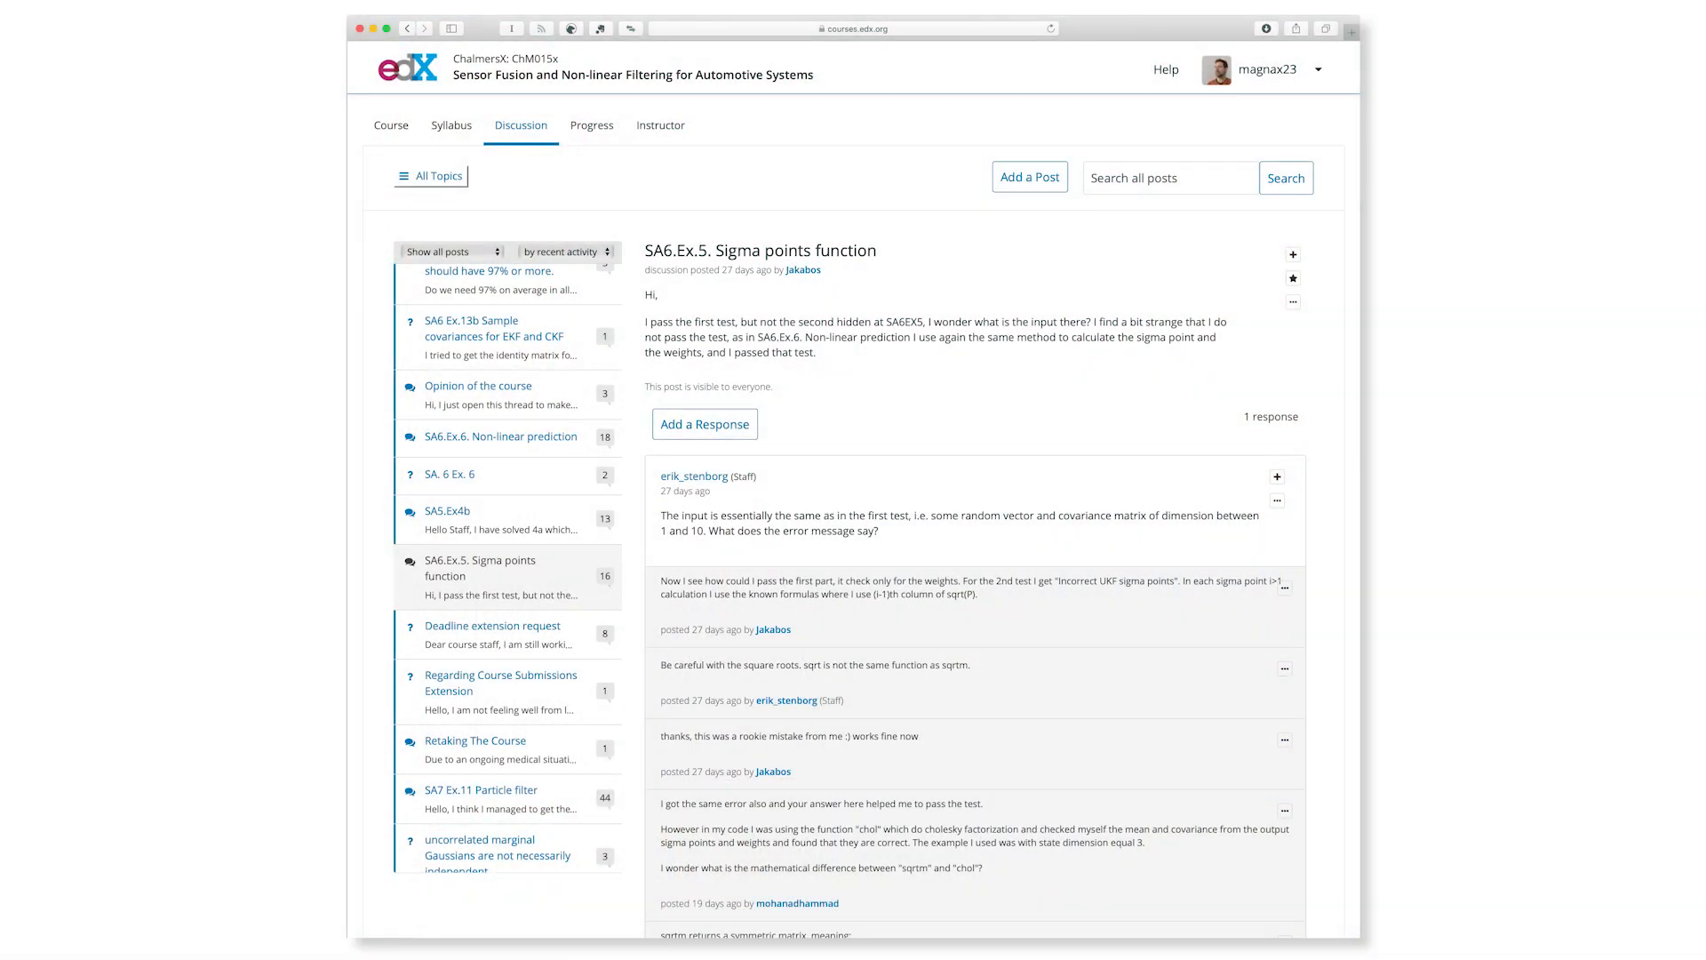
- Open the thread 'uncorrelated marginal Gaussians are not necessarily independent' from the discussion sidebar
left_click(498, 855)
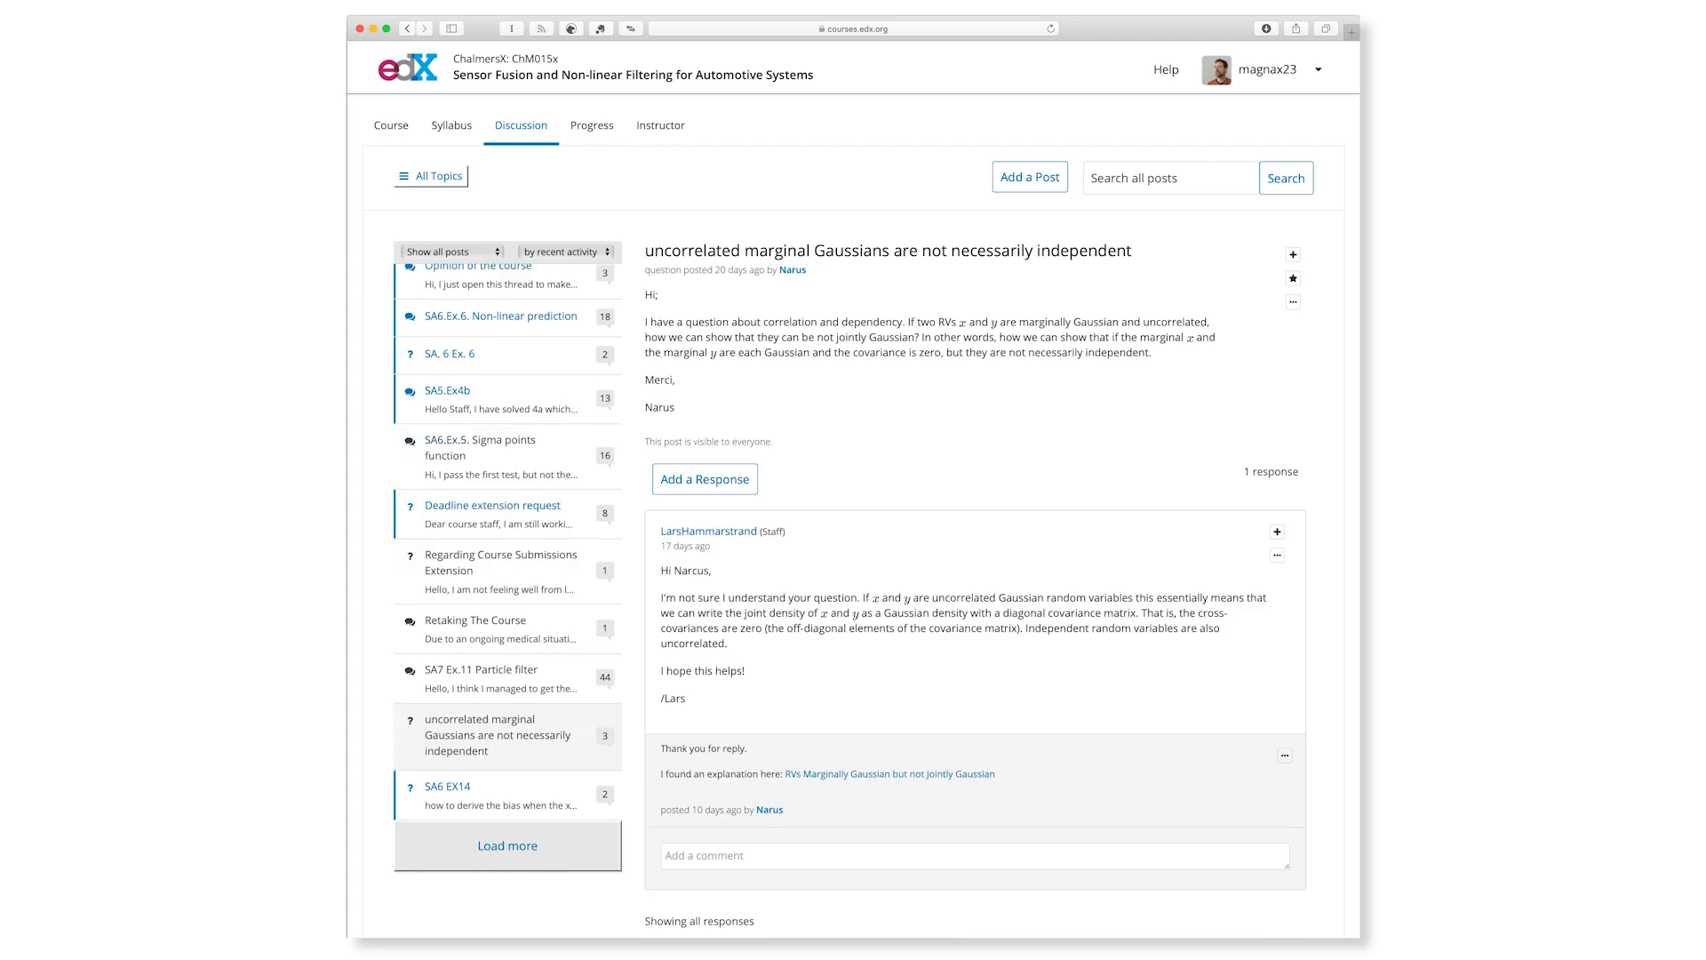